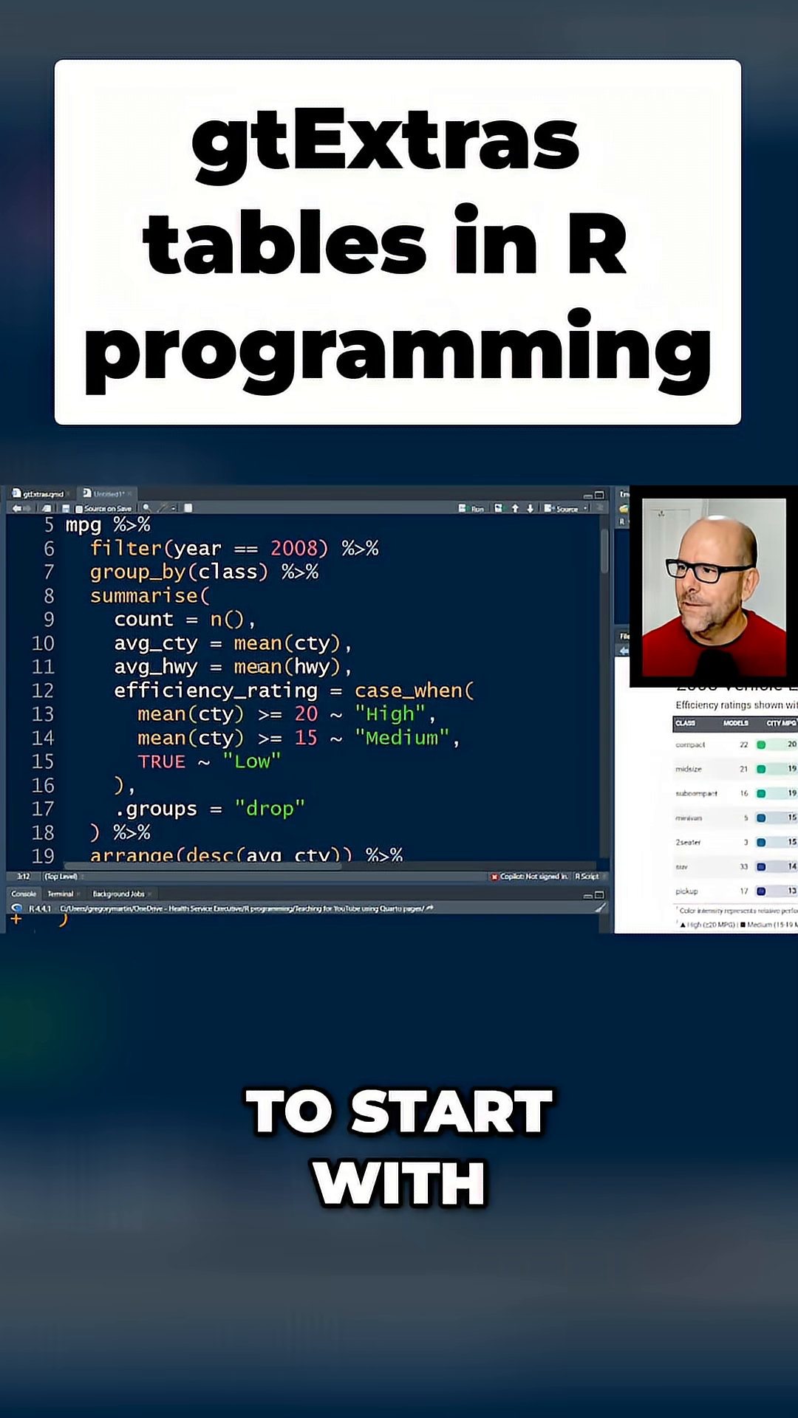
- Run the gt() table pipeline so the console prints the efficiency_icon summary output
{"action": "scroll", "scroll_direction": "down", "scroll_amount": 3}
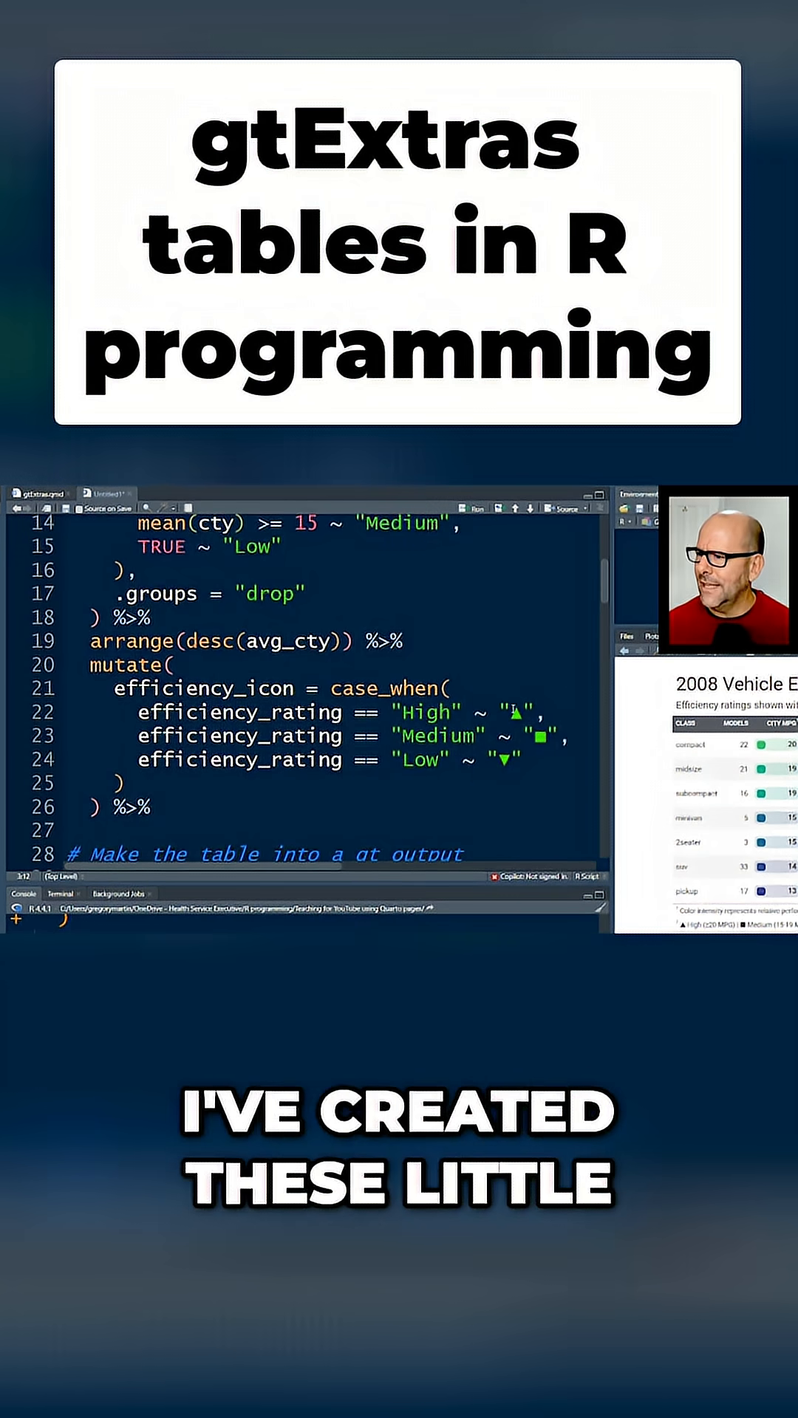
{"action": "double_click", "coordinate": [385, 687]}
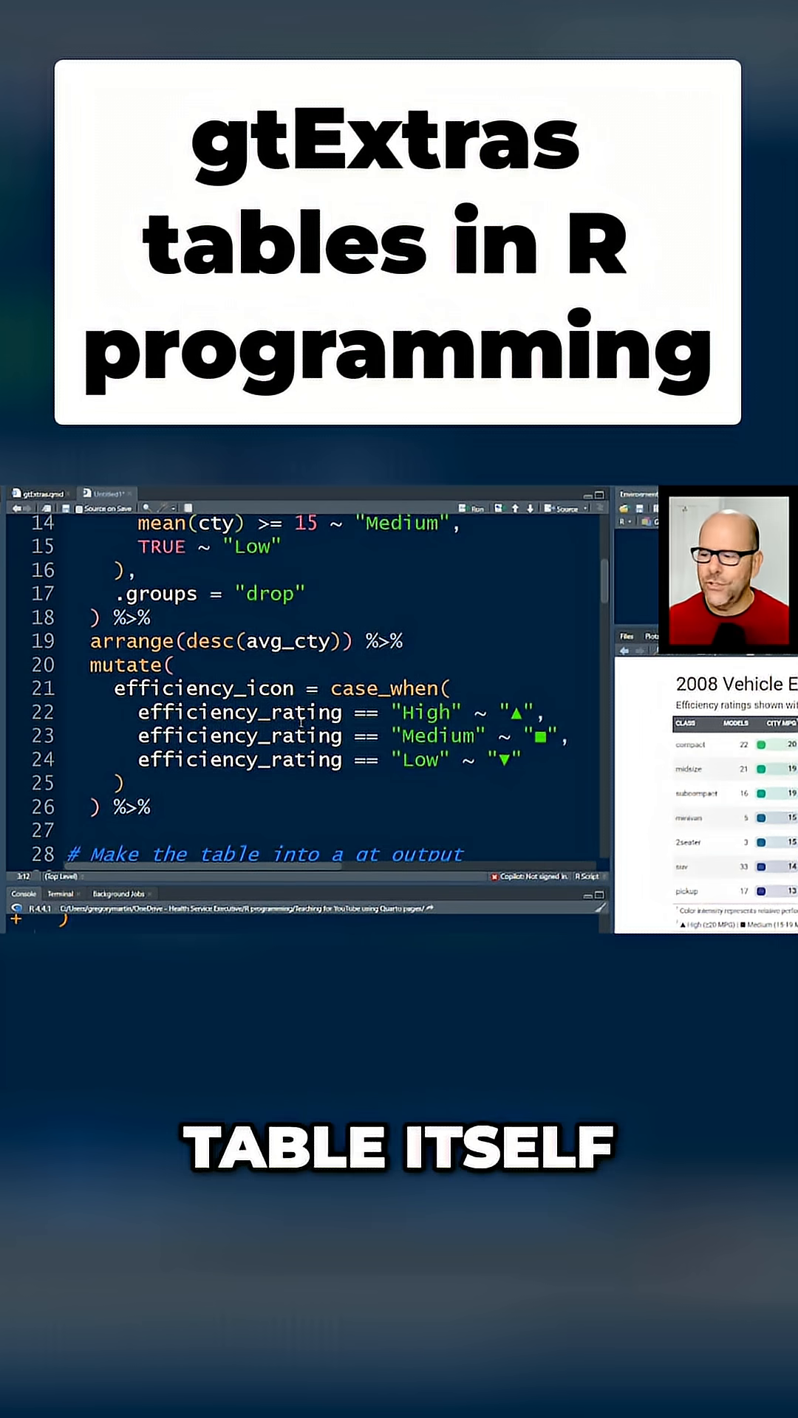
{"action": "scroll", "scroll_direction": "down", "scroll_amount": 3}
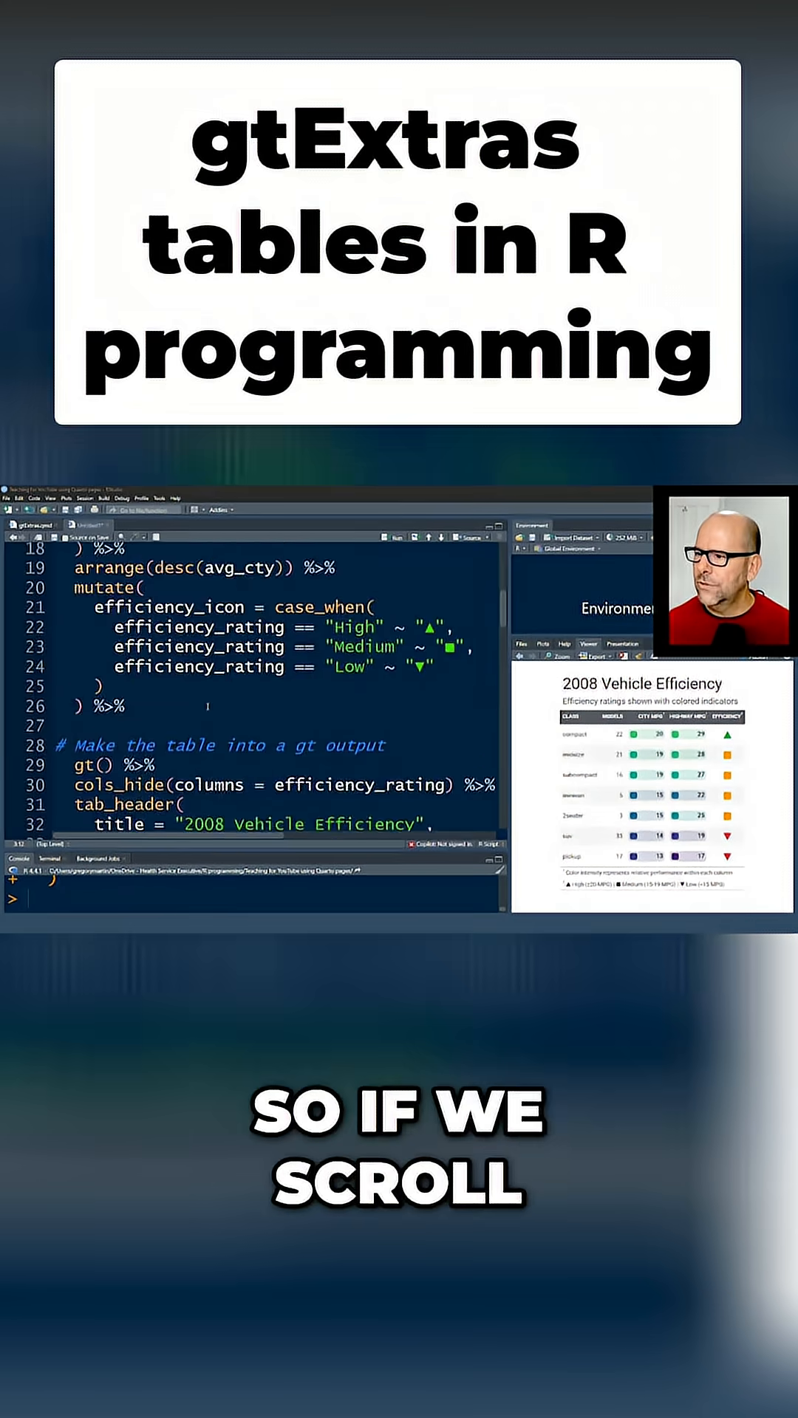
{"action": "scroll", "scroll_direction": "down", "scroll_amount": 3}
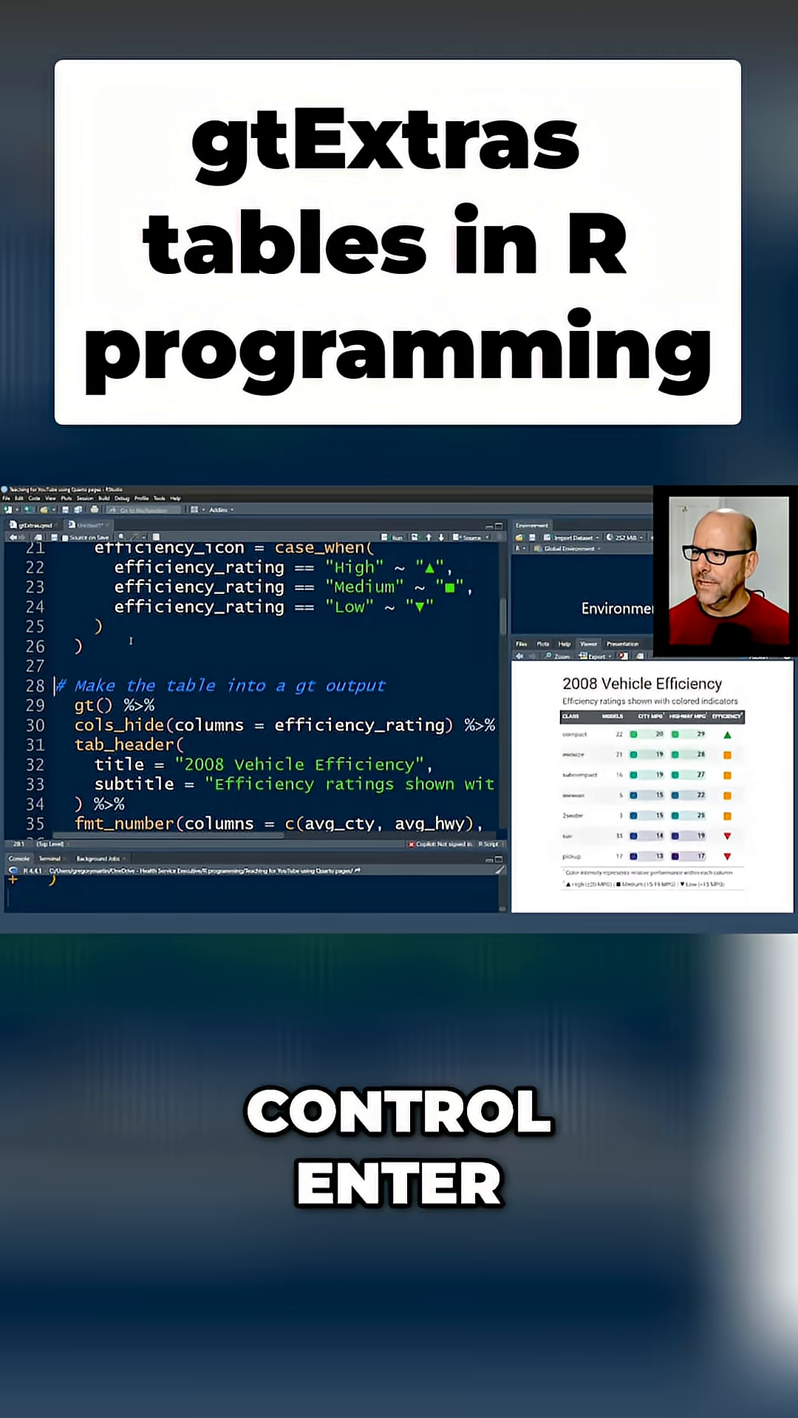
{"action": "key", "text": "ctrl+enter"}
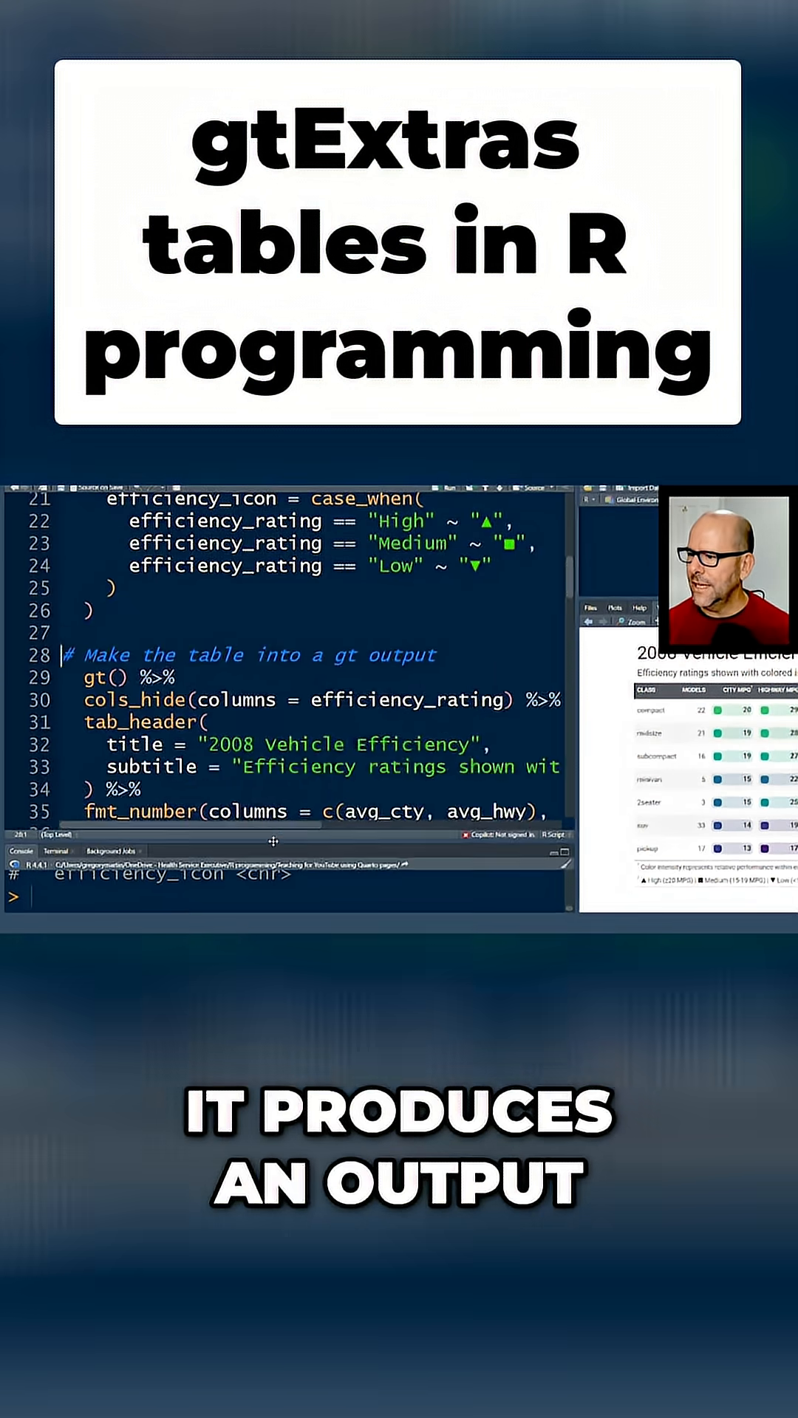